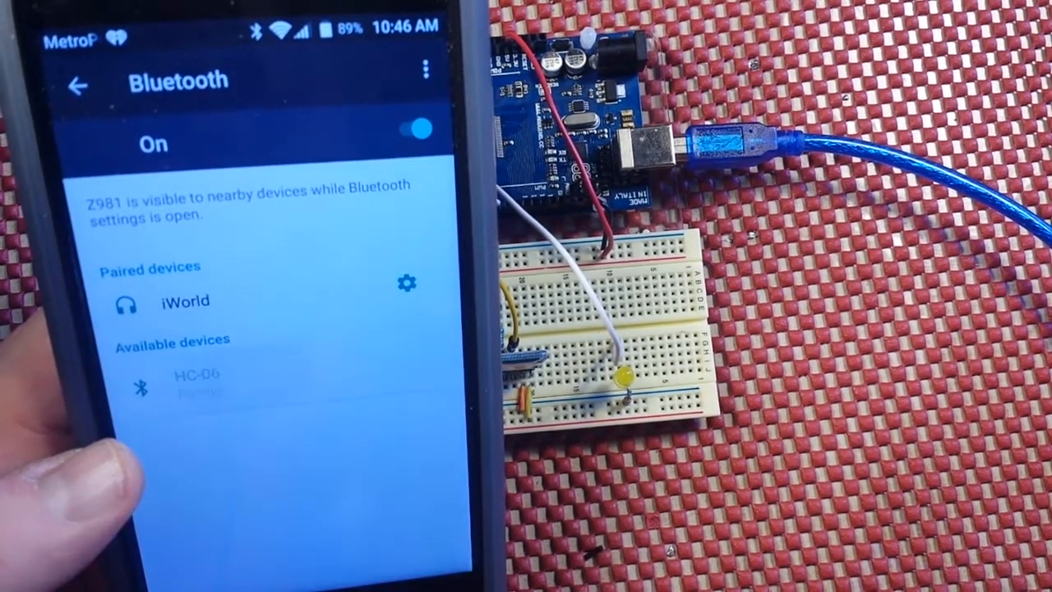
left_click(195, 375)
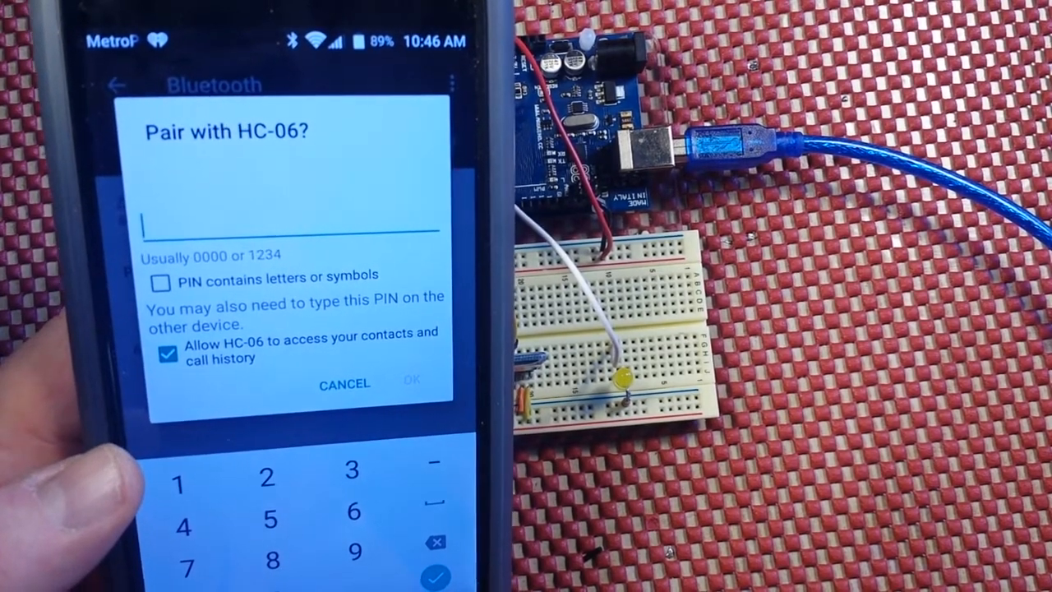
left_click(179, 479)
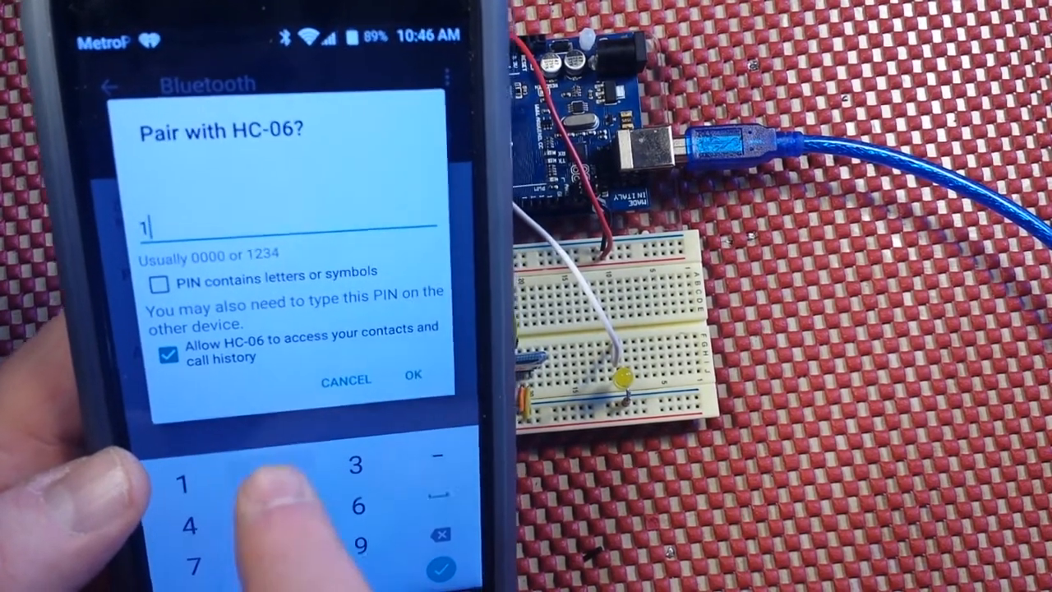
type("234")
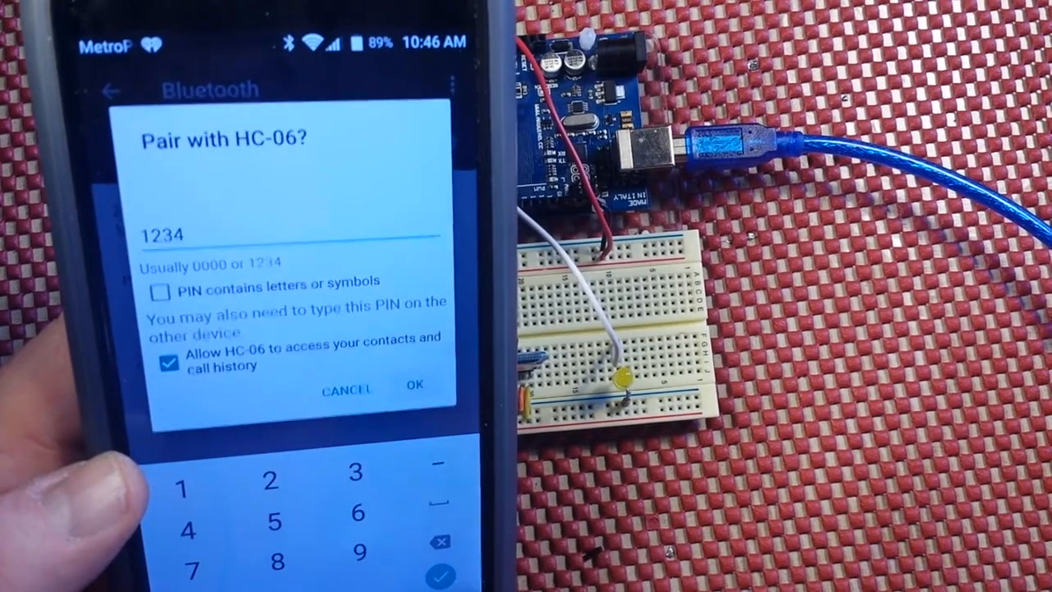
left_click(414, 385)
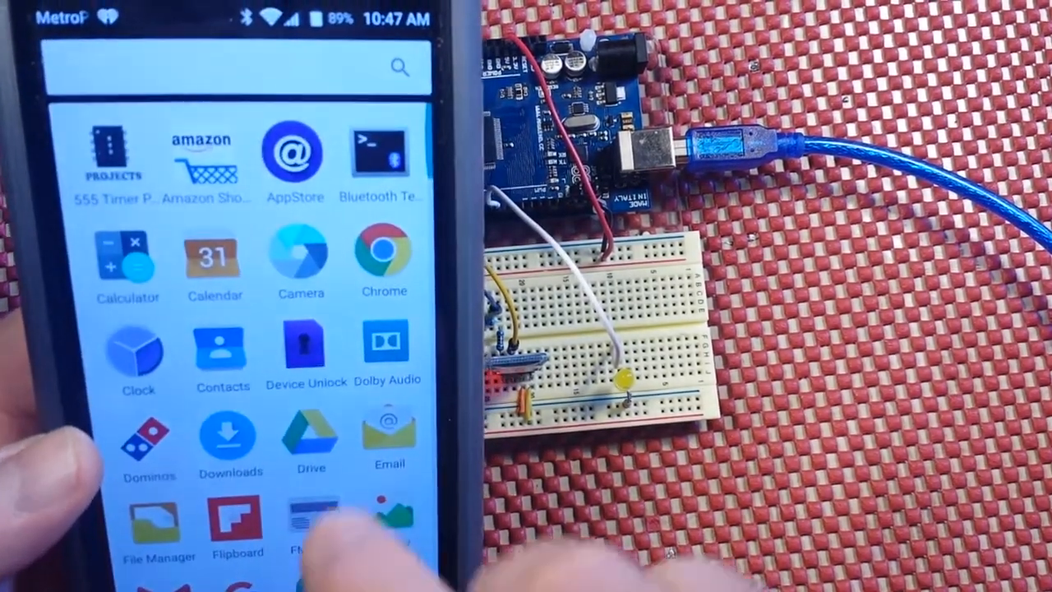
Launch Bluetooth Terminal and choose Connect a device from its overflow menu
left_click(380, 156)
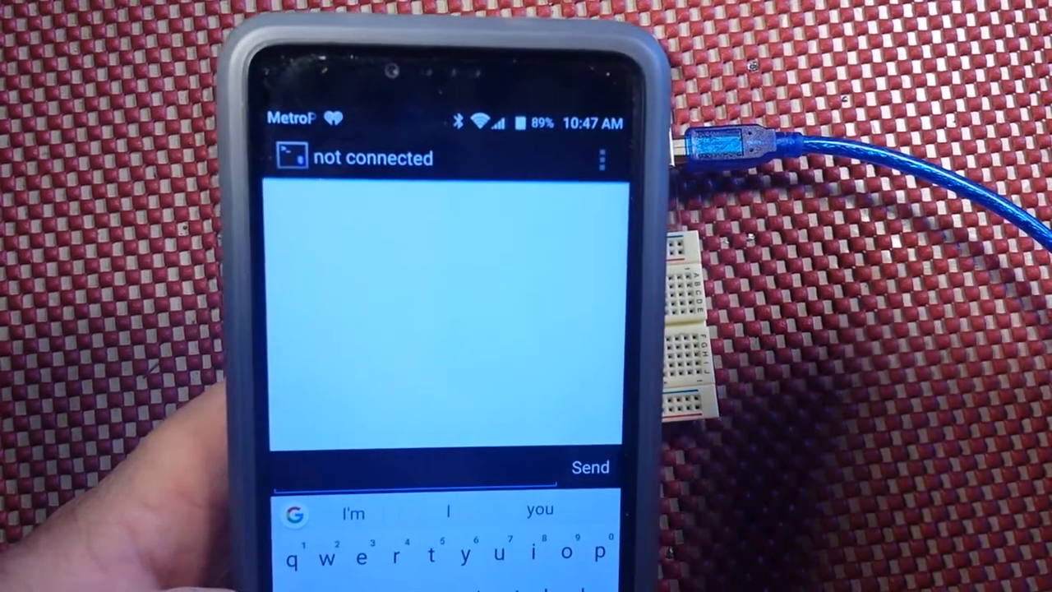
left_click(599, 156)
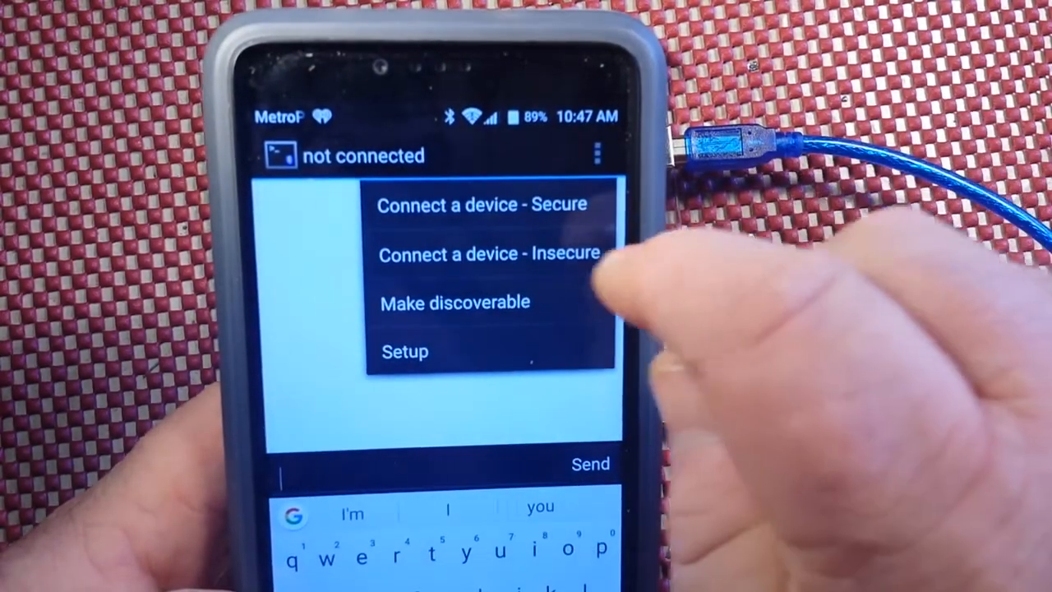
left_click(484, 204)
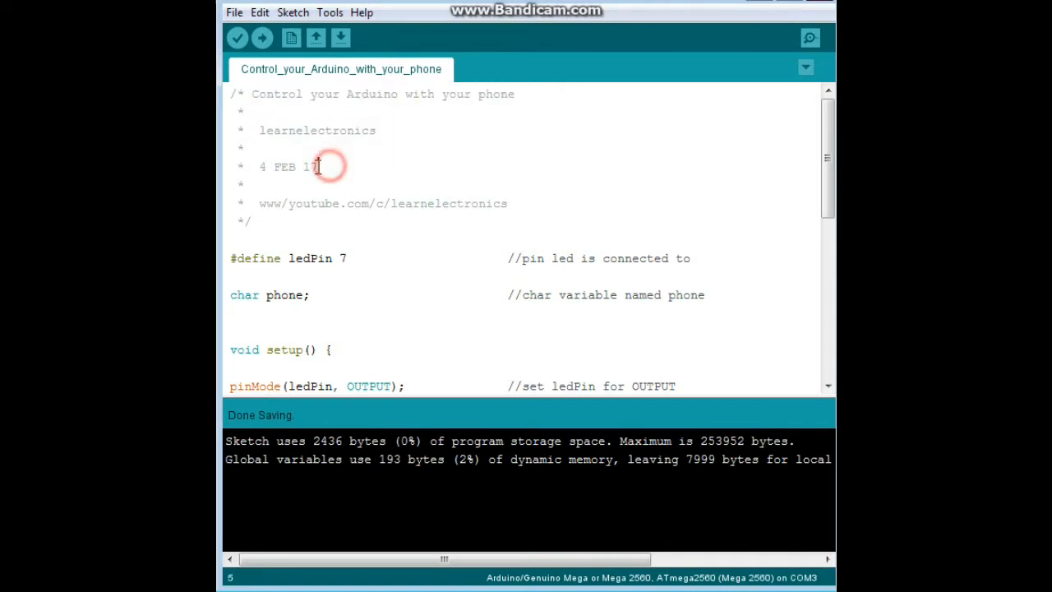
double_click(283, 166)
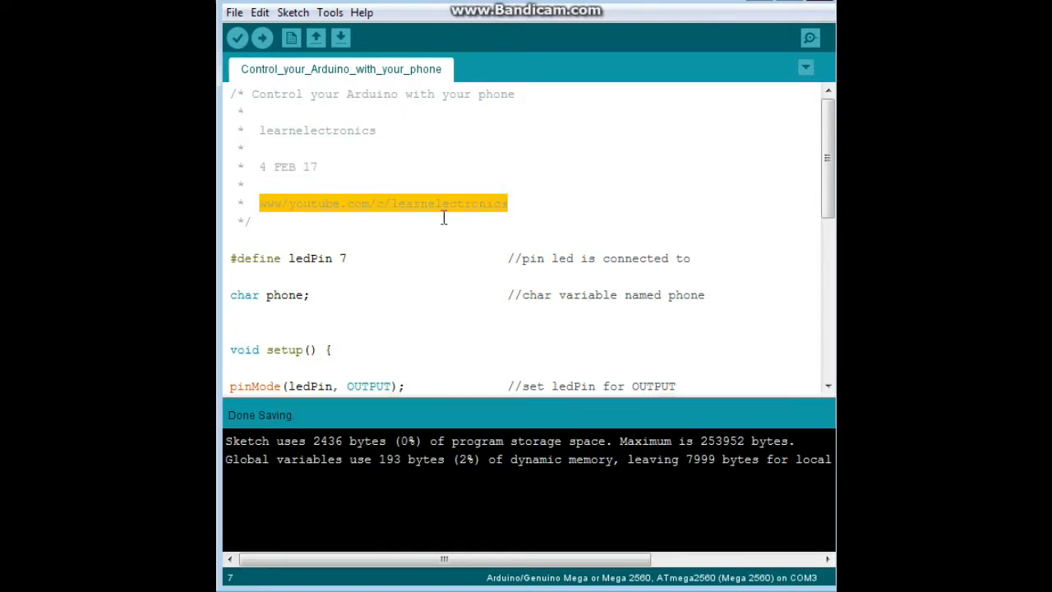
left_click(438, 181)
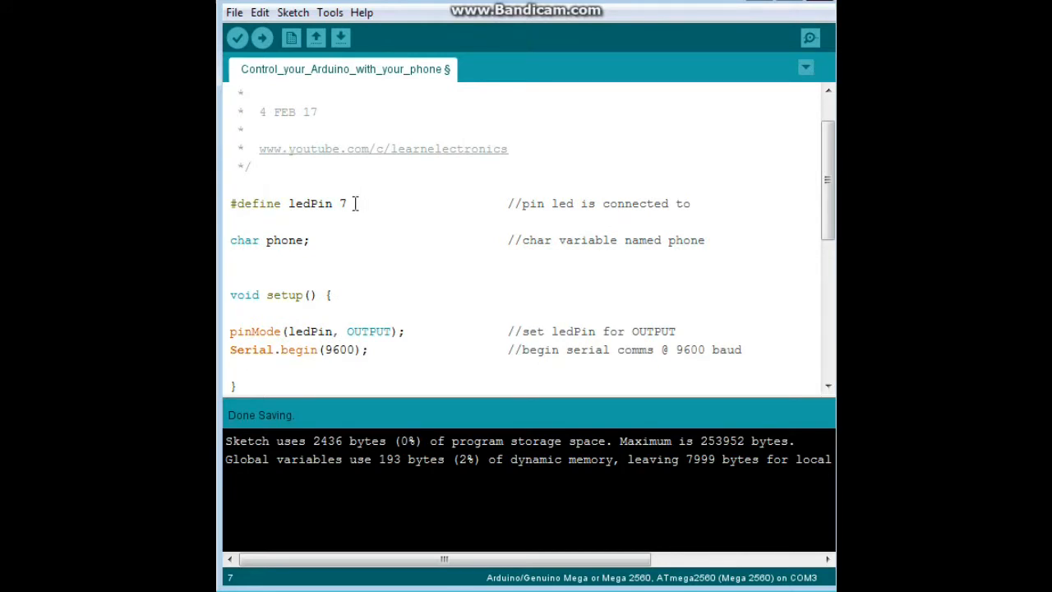
left_click_drag(288, 203, 347, 203)
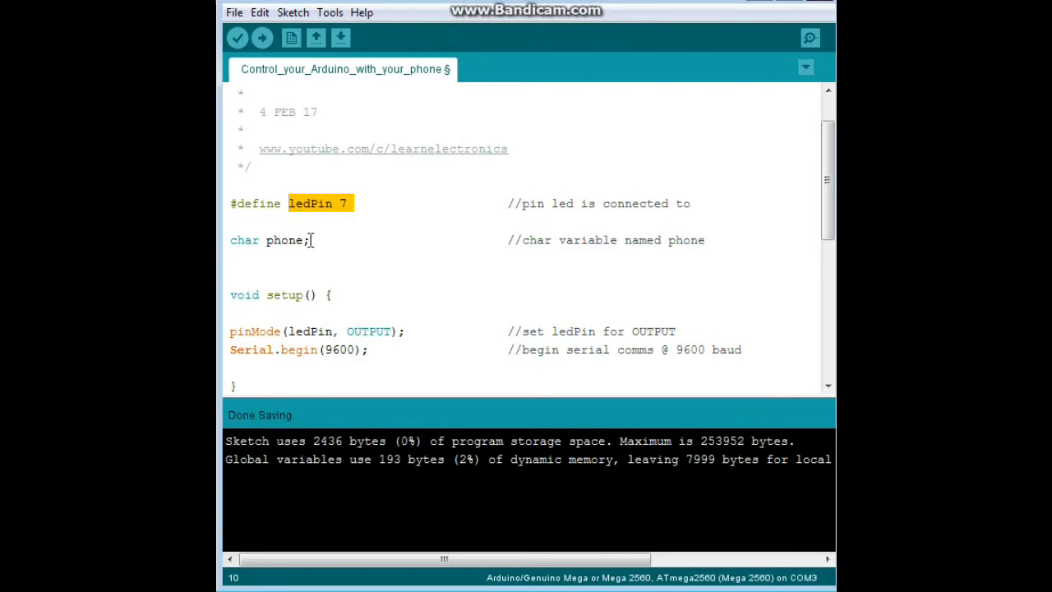
double_click(284, 240)
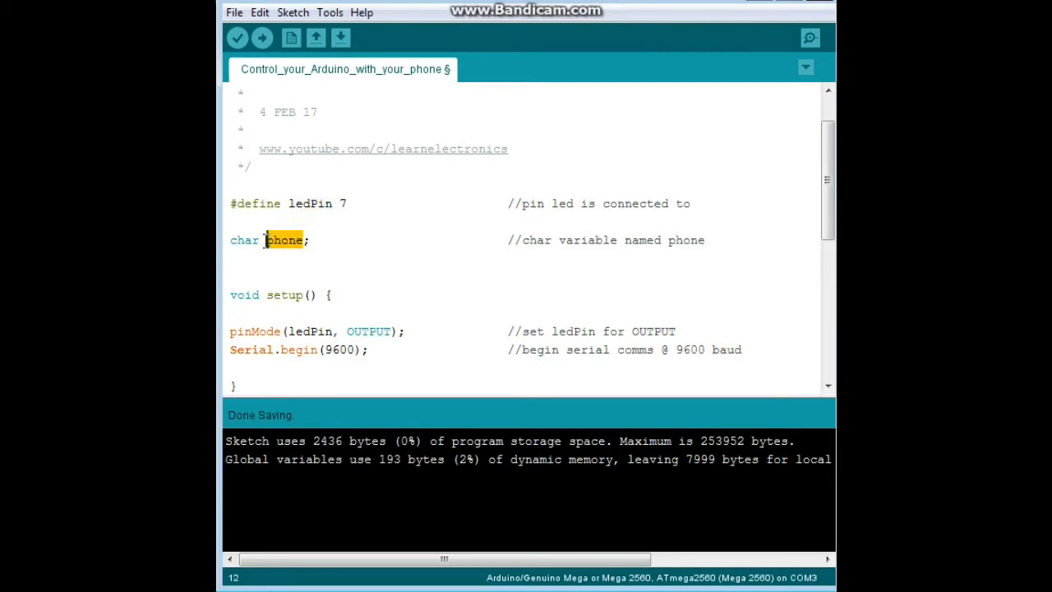
double_click(244, 240)
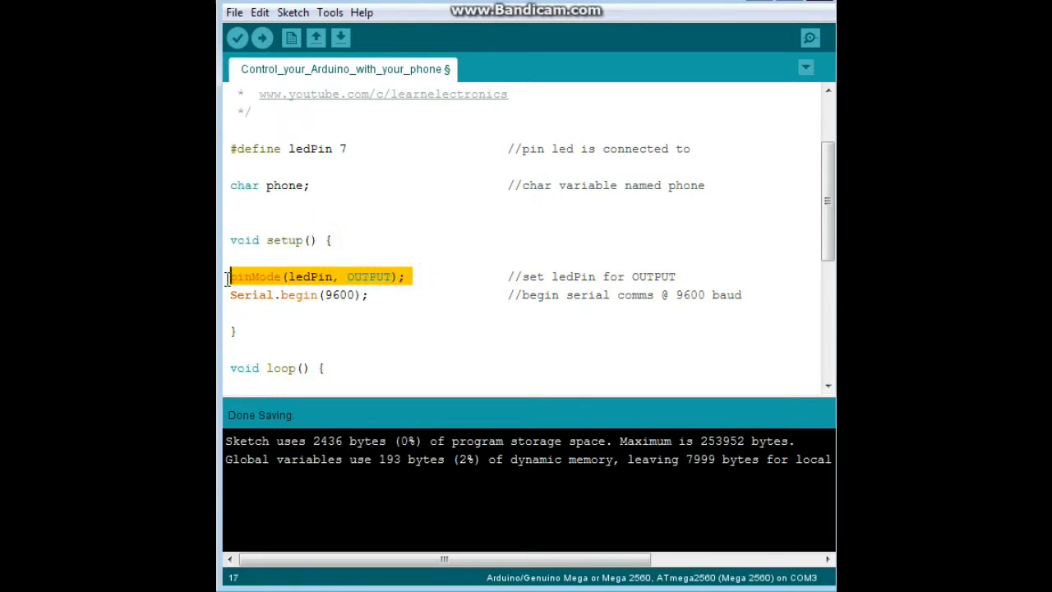
left_click(311, 294)
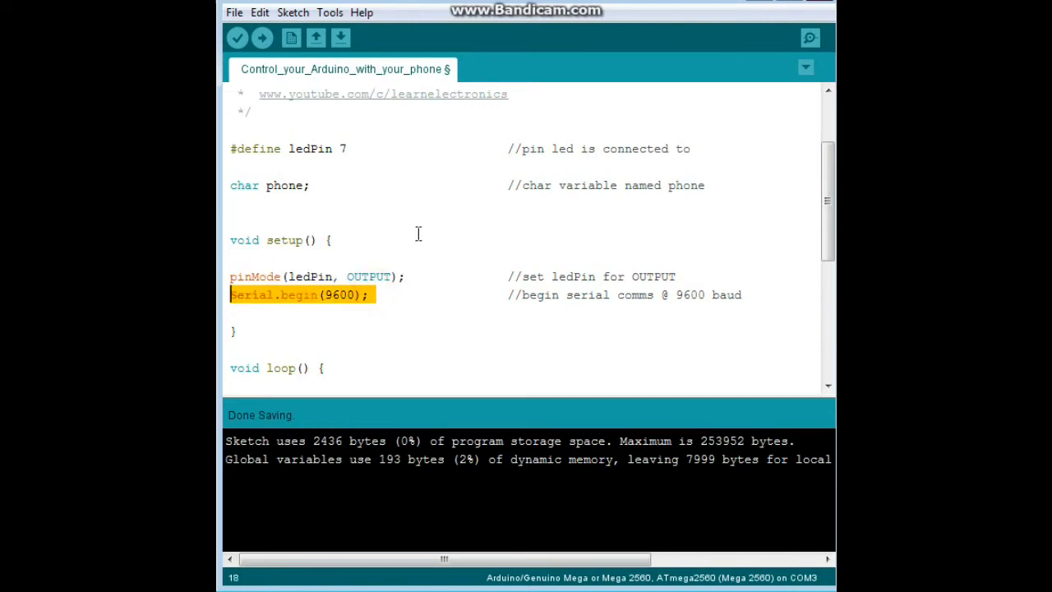
scroll("down", 3)
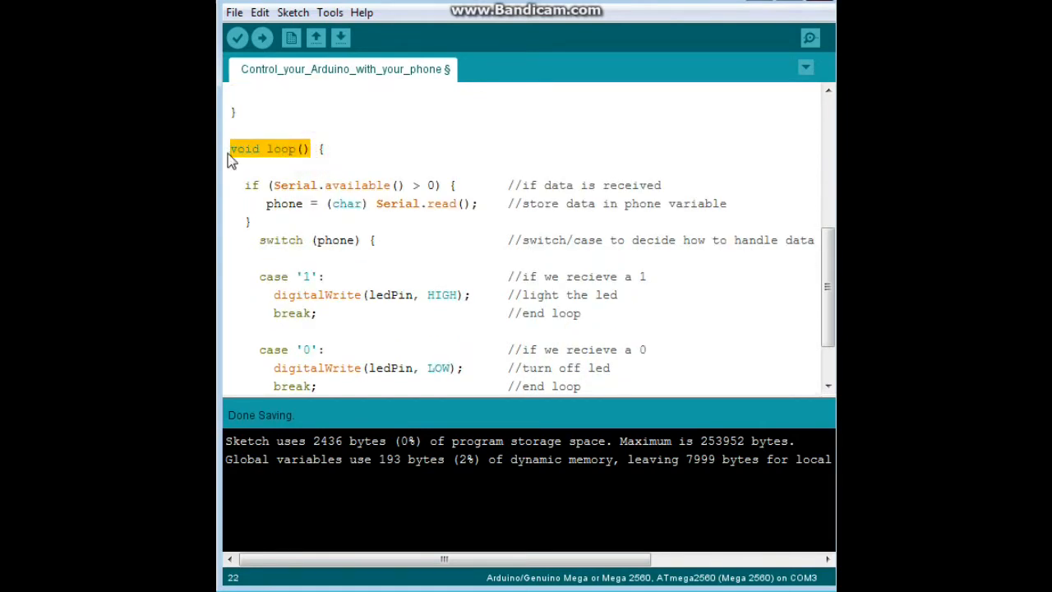
left_click(273, 185)
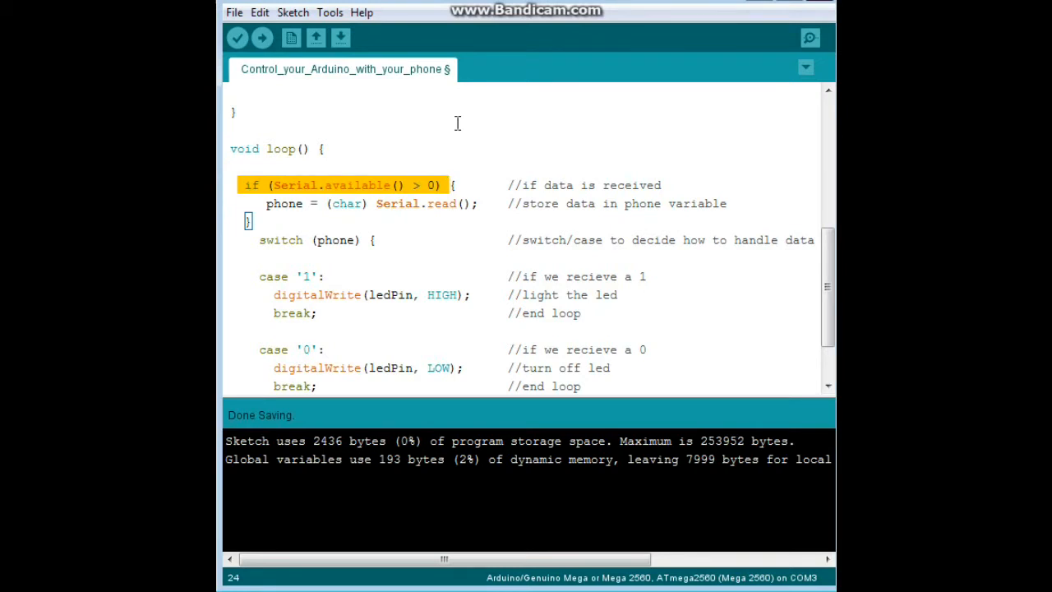
mouse_move(267, 202)
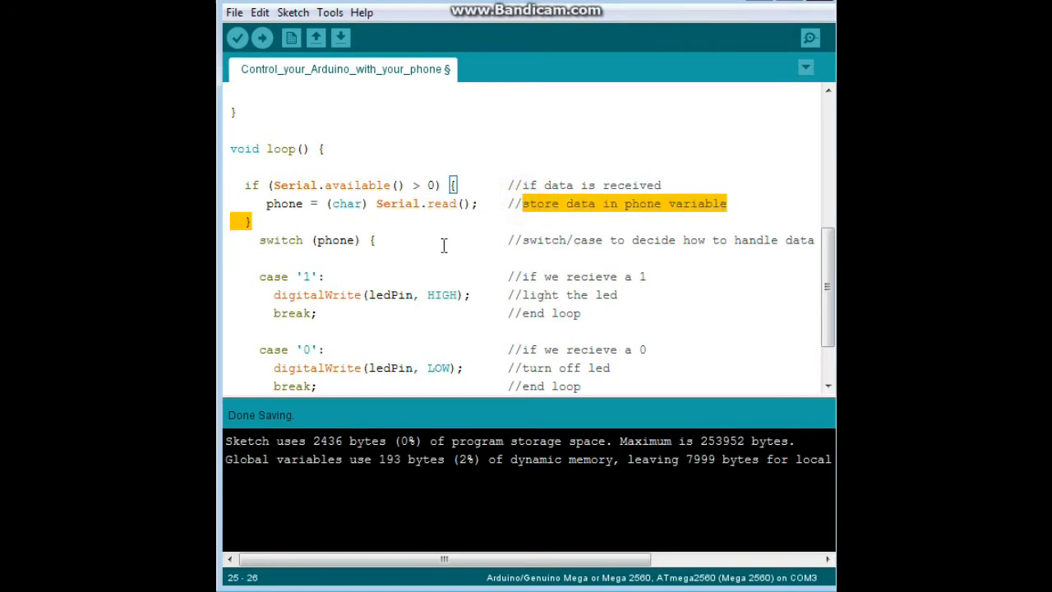
mouse_move(254, 240)
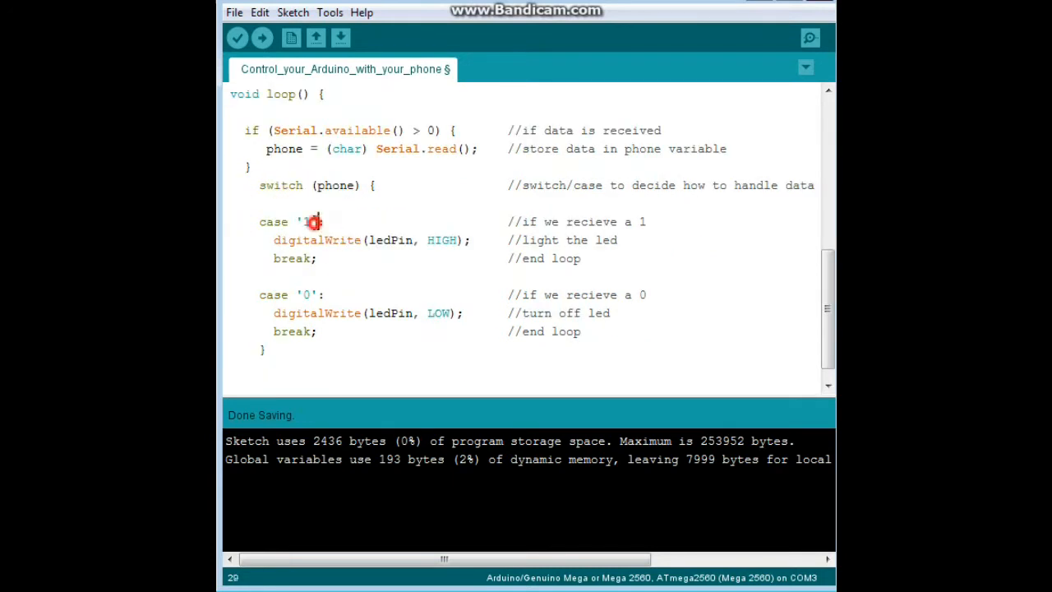
double_click(288, 240)
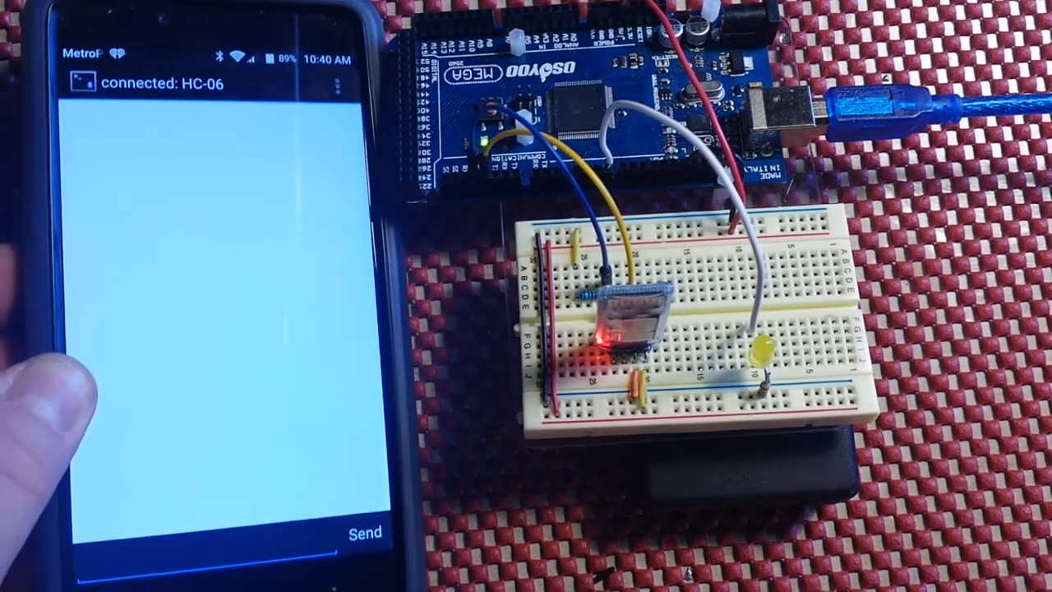
Type the outgoing message 10 into Bluetooth Terminal's message field
left_click(206, 328)
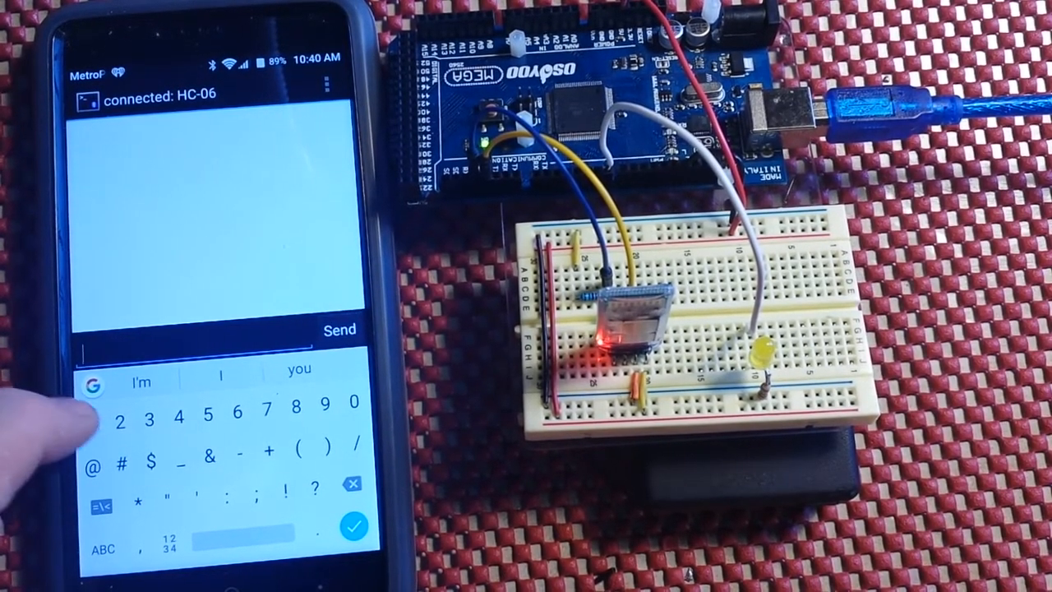
type("10")
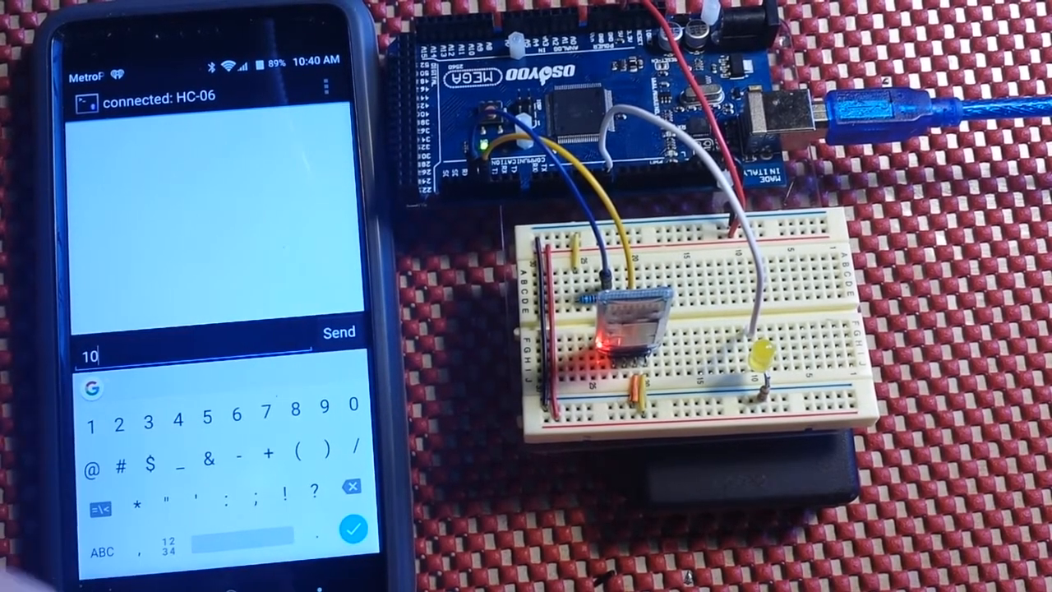